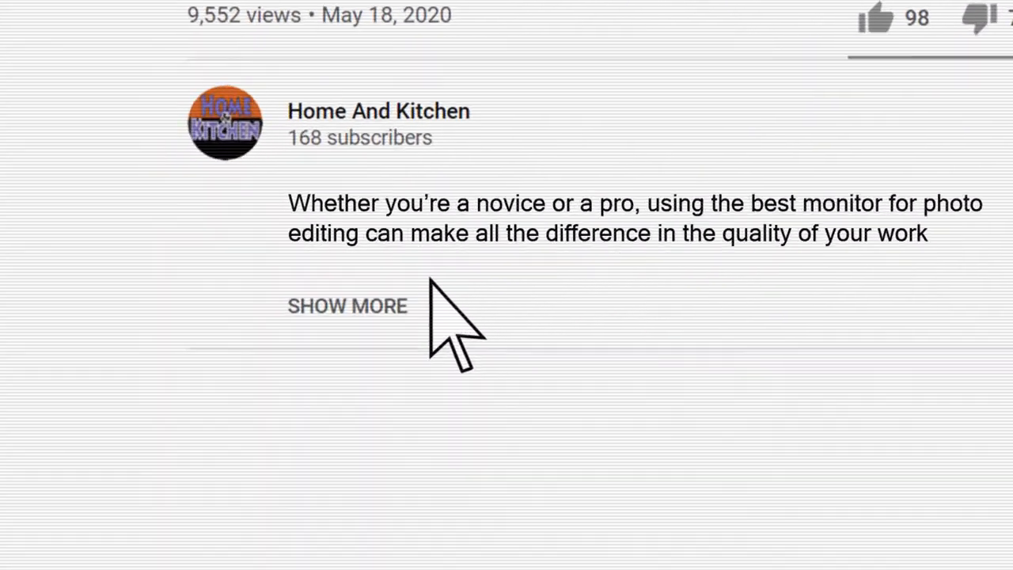
{"action": "left_click", "coordinate": [347, 306]}
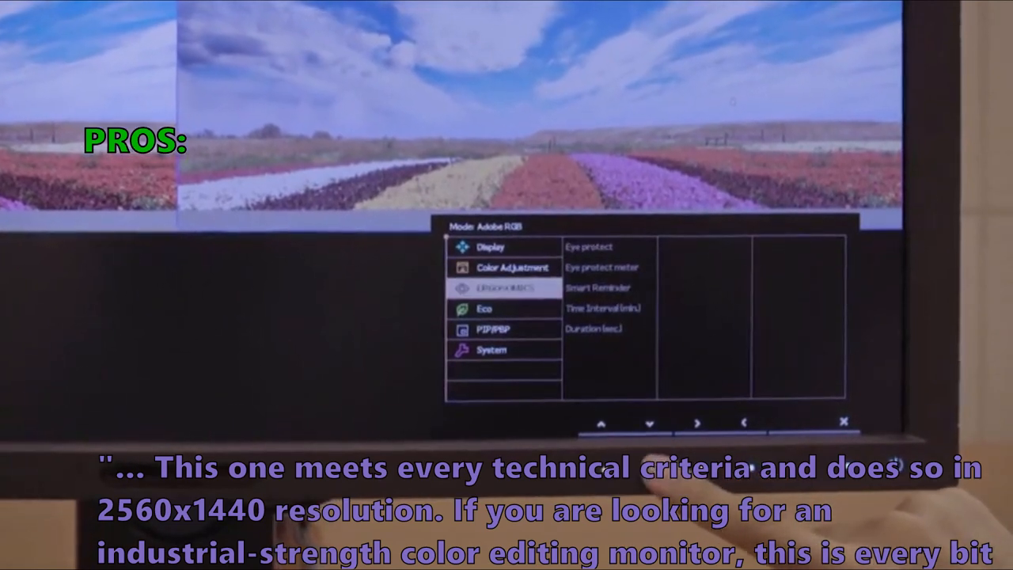
{"action": "left_click", "coordinate": [696, 423]}
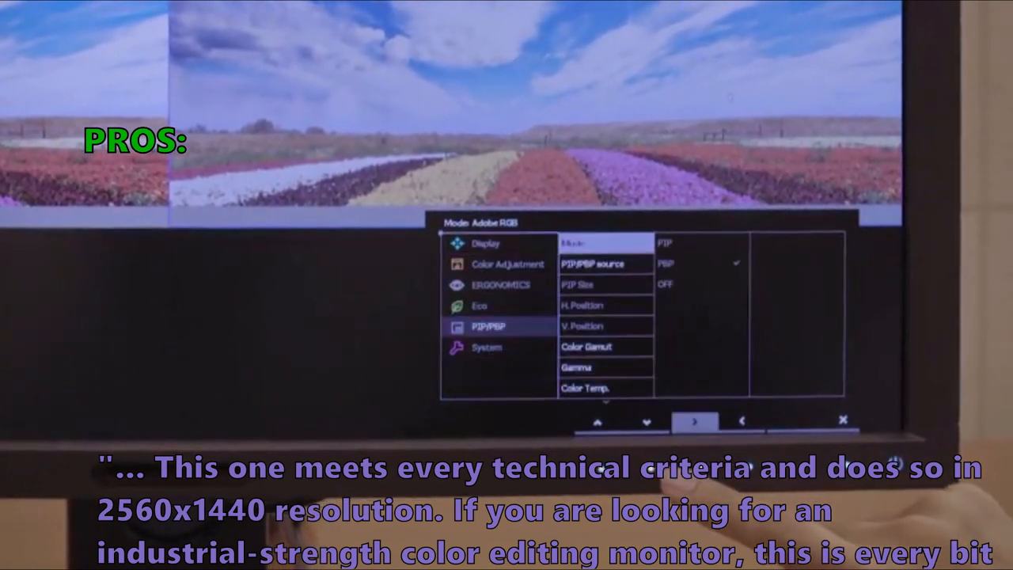
{"action": "left_click", "coordinate": [647, 422]}
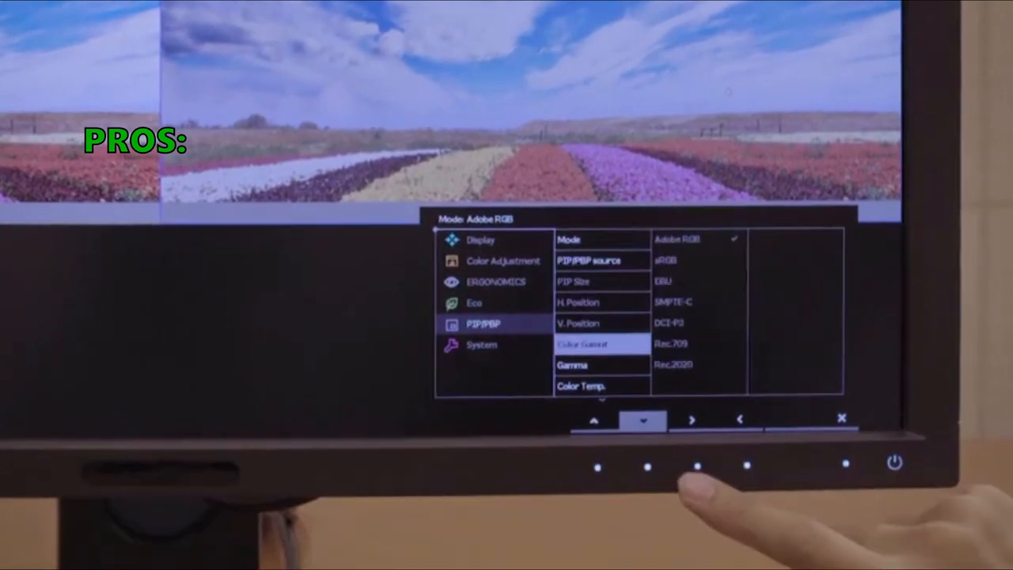